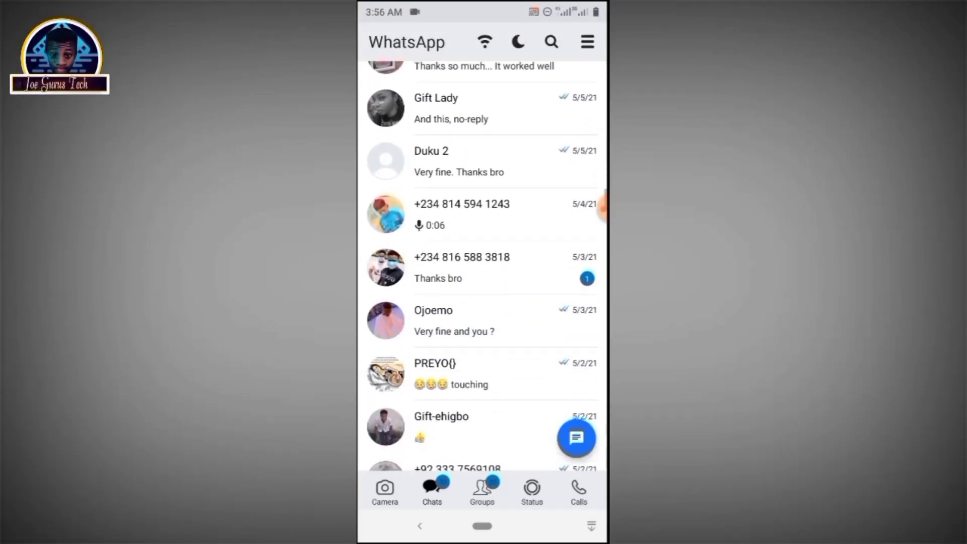
# Step: Scroll through the Welcome screen and accept the terms with AGREE AND CONTINUE
pyautogui.scroll(-3)
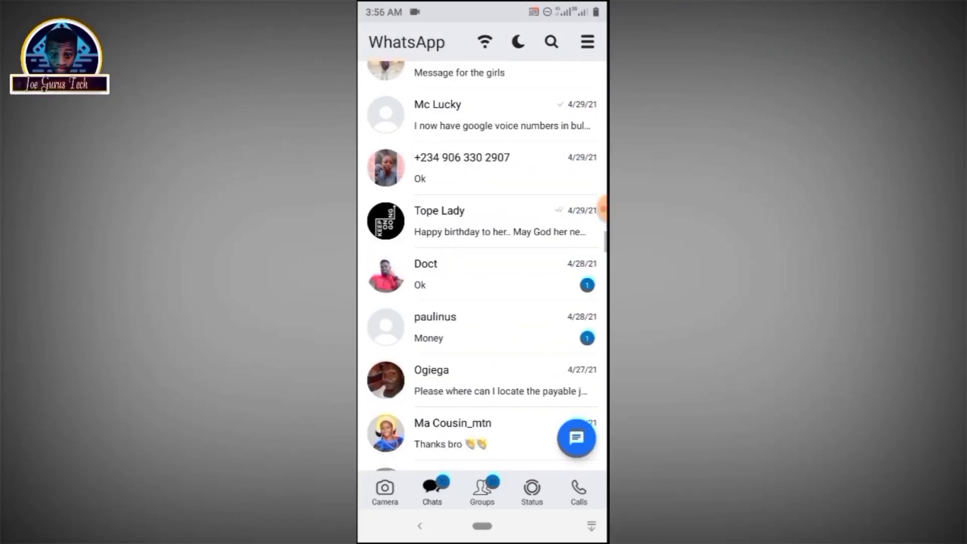
pyautogui.scroll(-3)
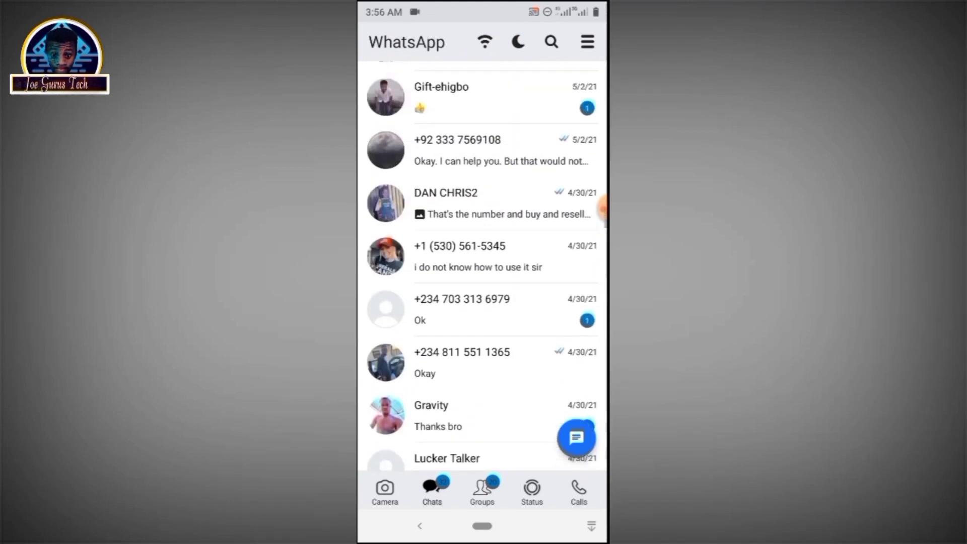
pyautogui.scroll(3)
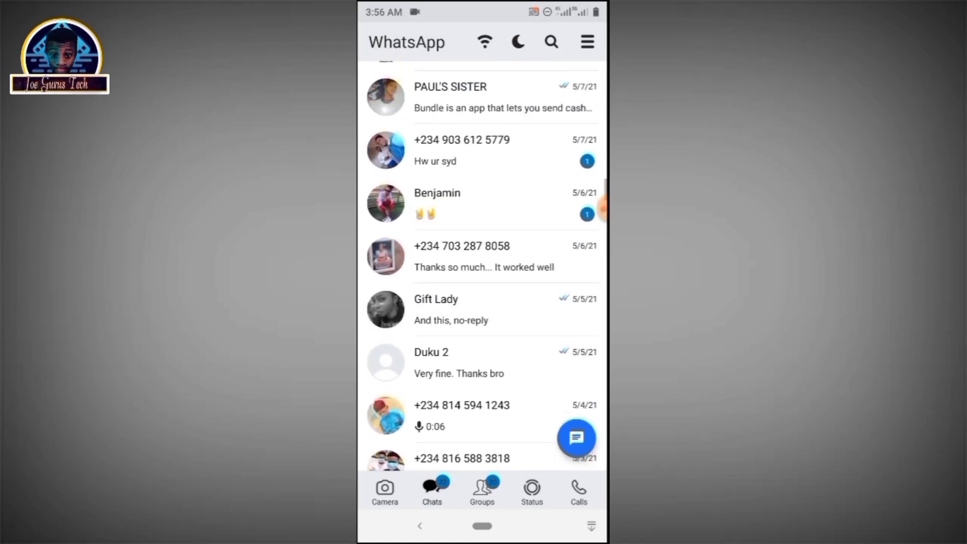
pyautogui.scroll(3)
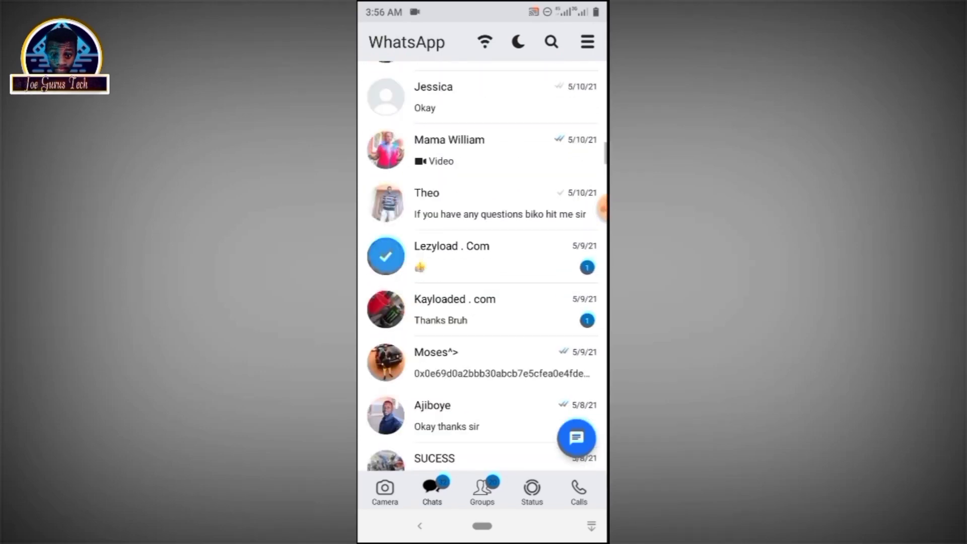
pyautogui.scroll(3)
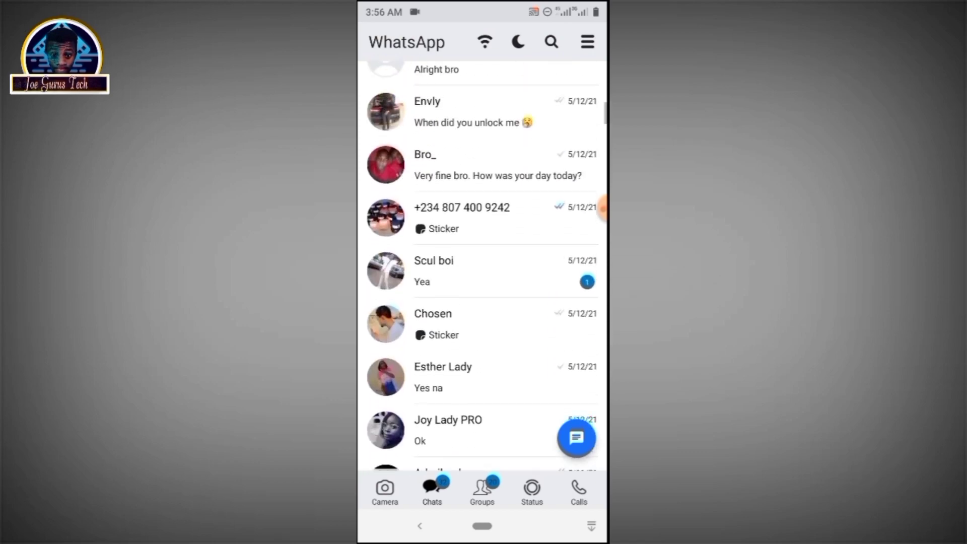
pyautogui.click(481, 490)
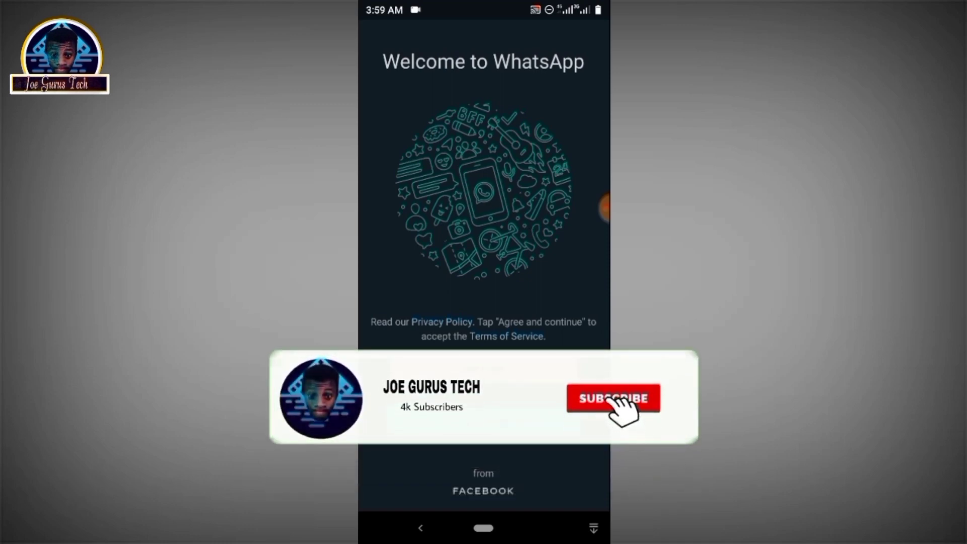
pyautogui.click(612, 398)
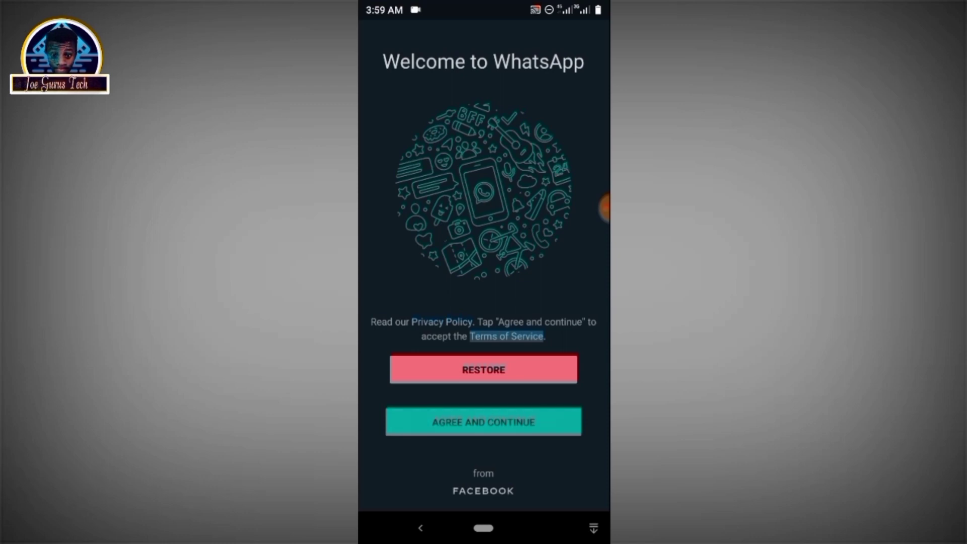
pyautogui.click(483, 421)
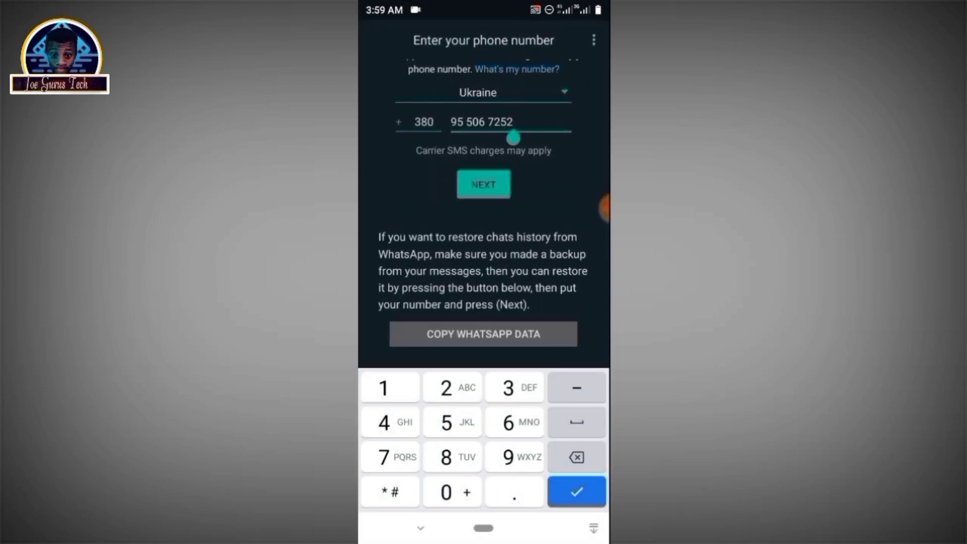
# Step: Switch the country to Nigeria, enter the number 71 2342 and submit it
pyautogui.click(575, 457)
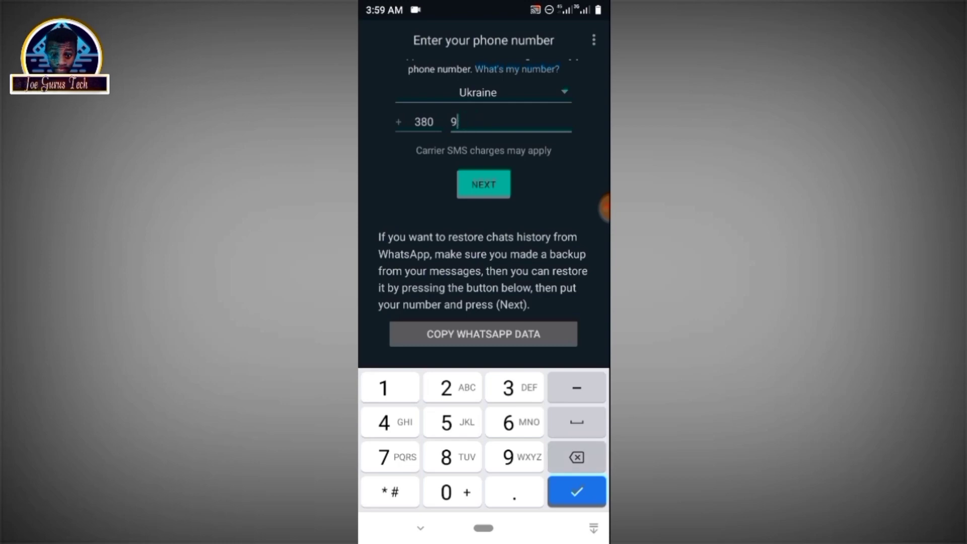
pyautogui.click(575, 457)
pyautogui.write('234')
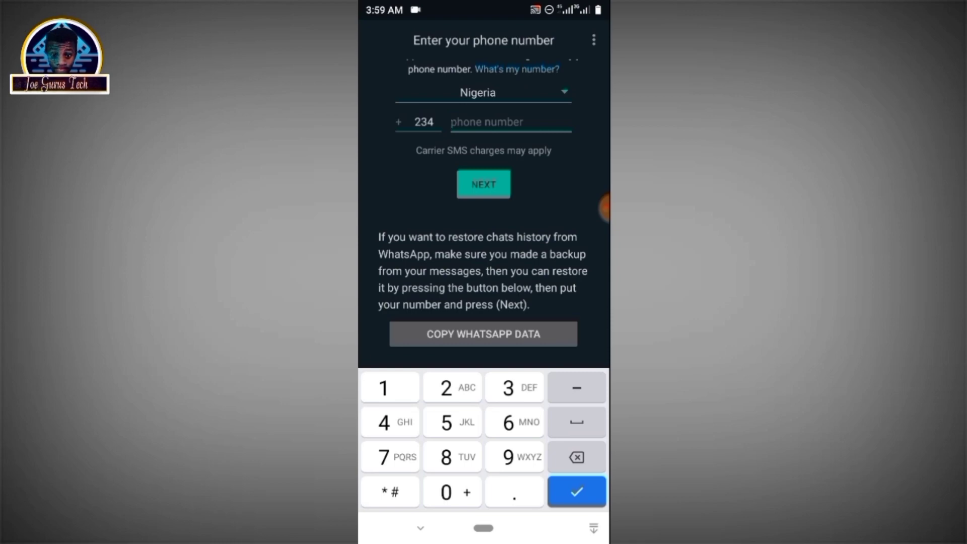
pyautogui.click(508, 457)
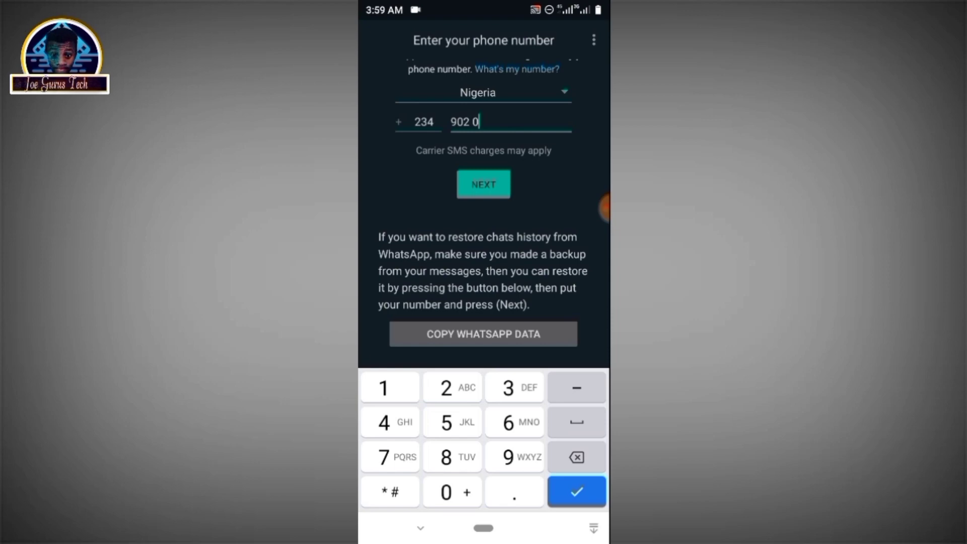
pyautogui.write('71 2342')
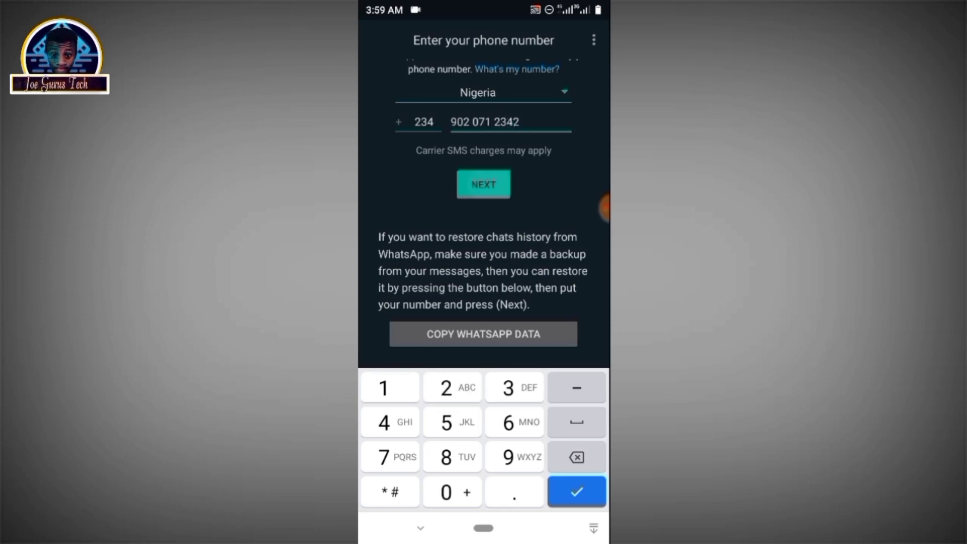
pyautogui.click(483, 184)
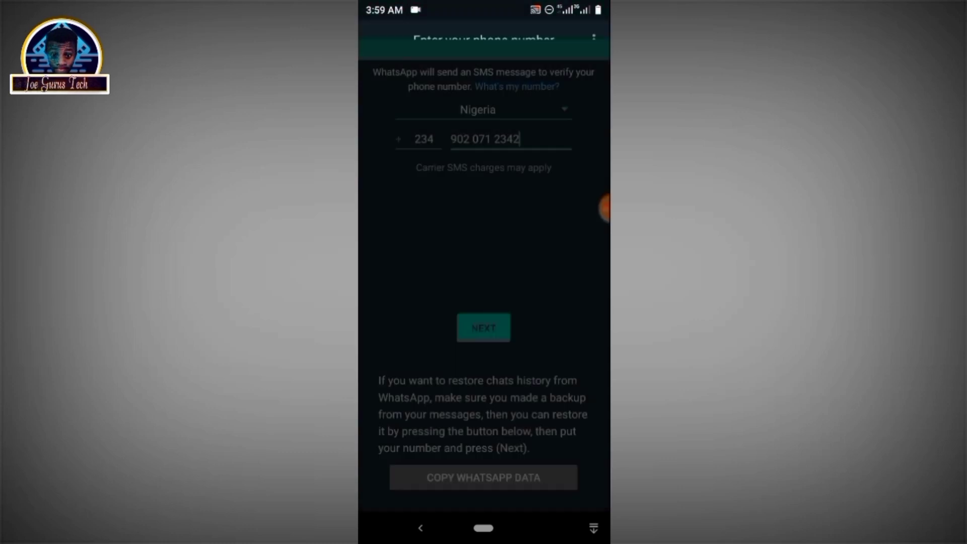
# Step: Confirm the entered phone number and allow access to contacts
pyautogui.click(483, 328)
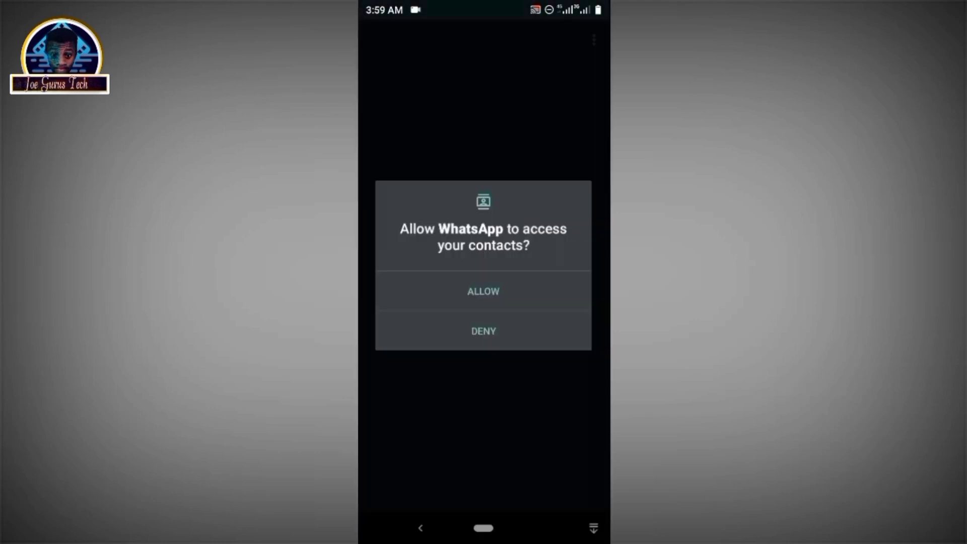
pyautogui.click(483, 291)
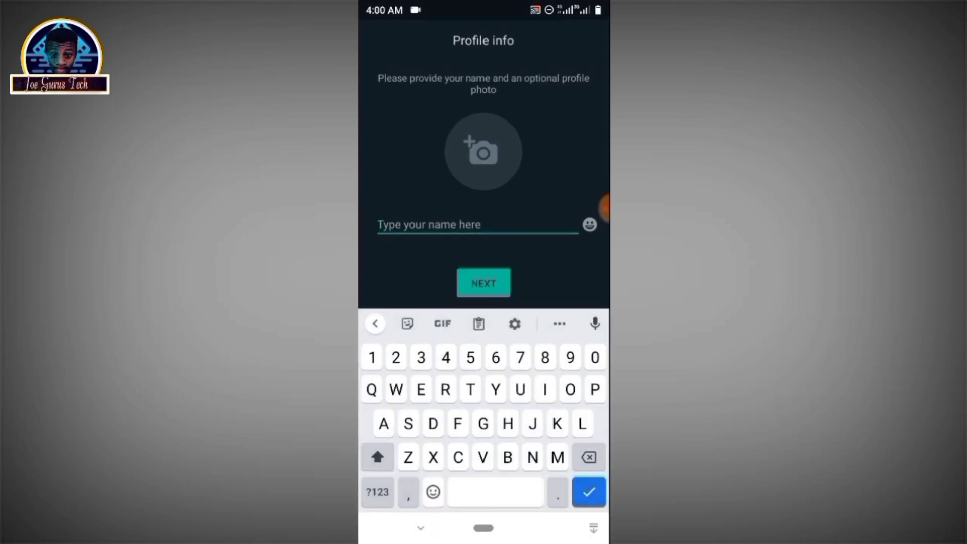
# Step: Submit a typed profile name, then dismiss the developer message and the changelog
pyautogui.write('Jie')
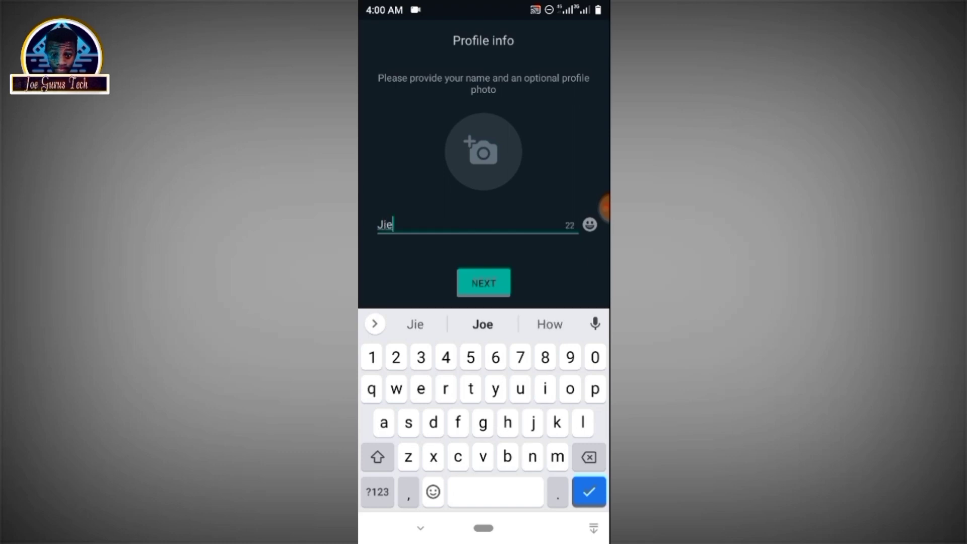
pyautogui.write('Joe Gu')
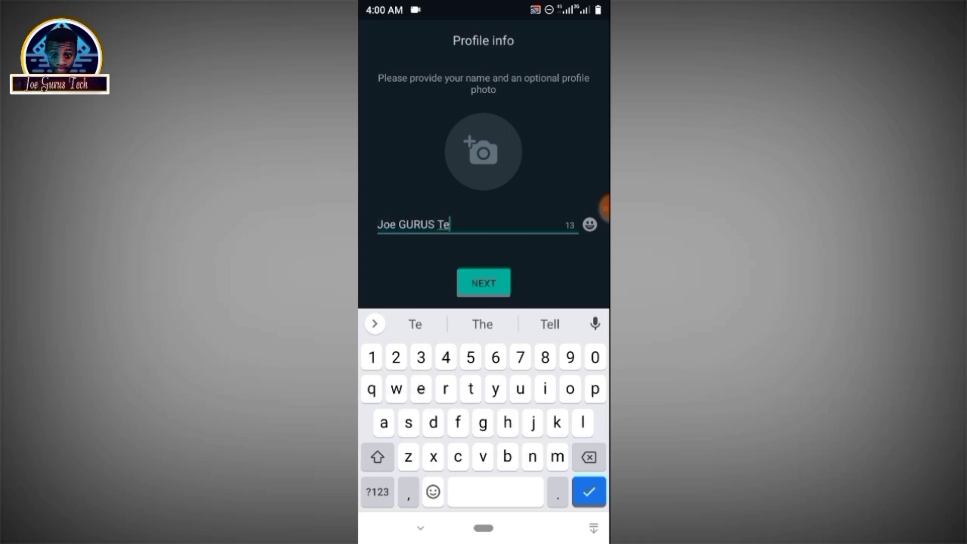
pyautogui.write('ch')
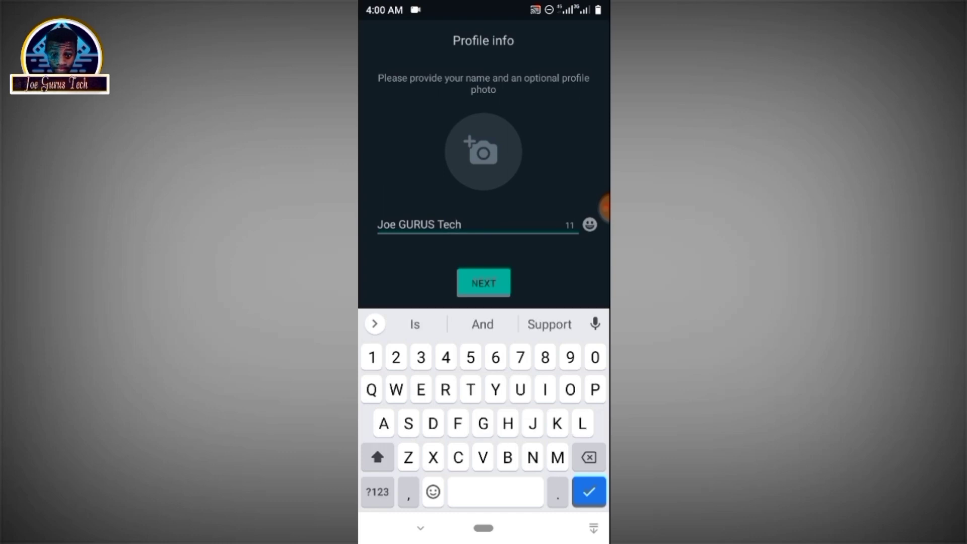
pyautogui.click(483, 283)
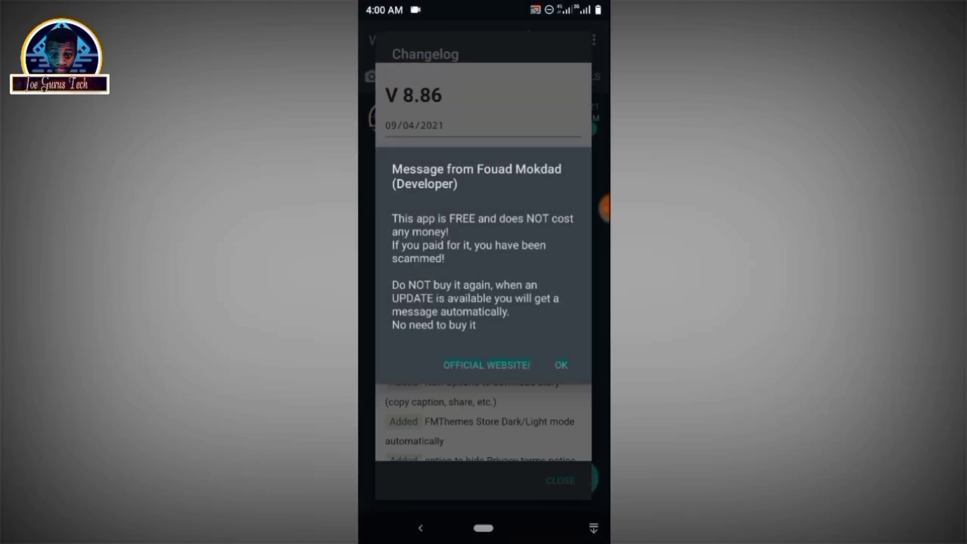
pyautogui.click(560, 365)
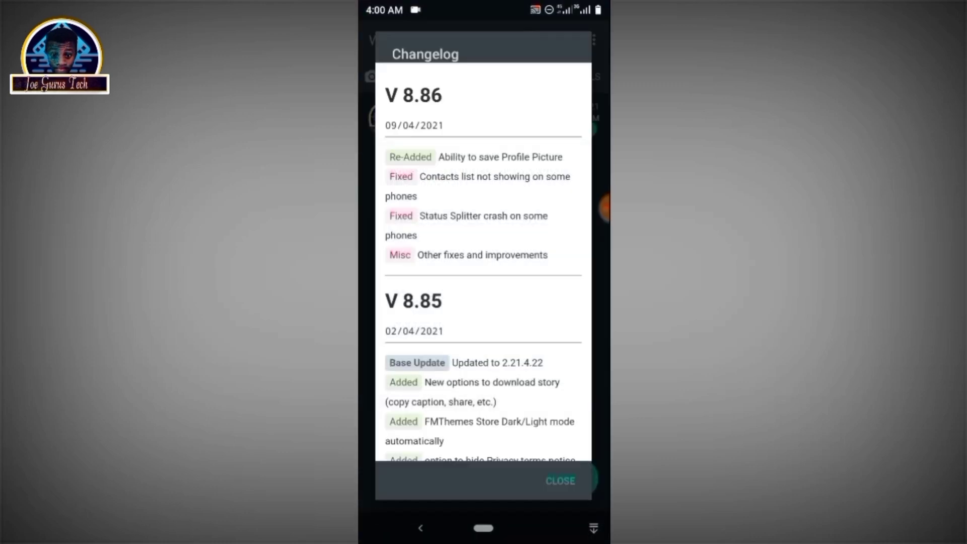
pyautogui.click(558, 481)
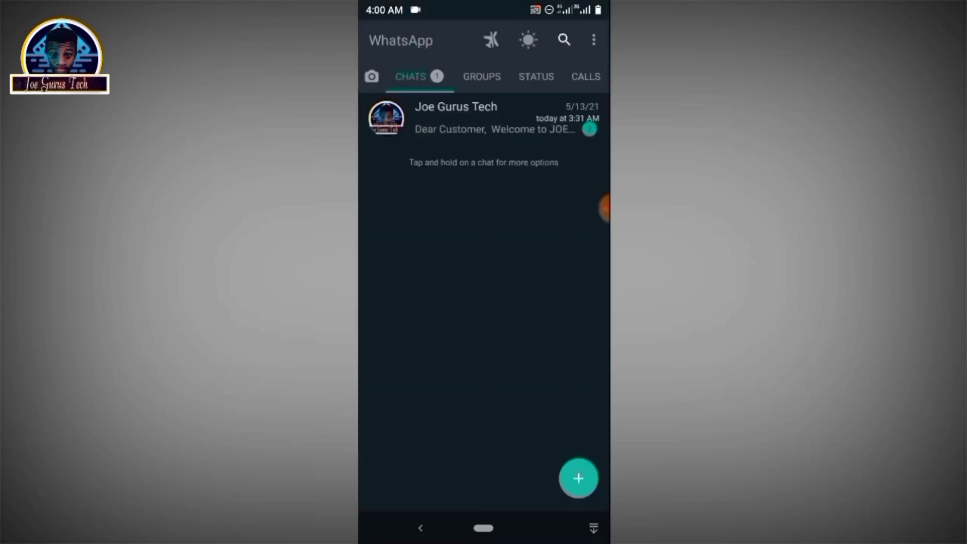
pyautogui.click(481, 76)
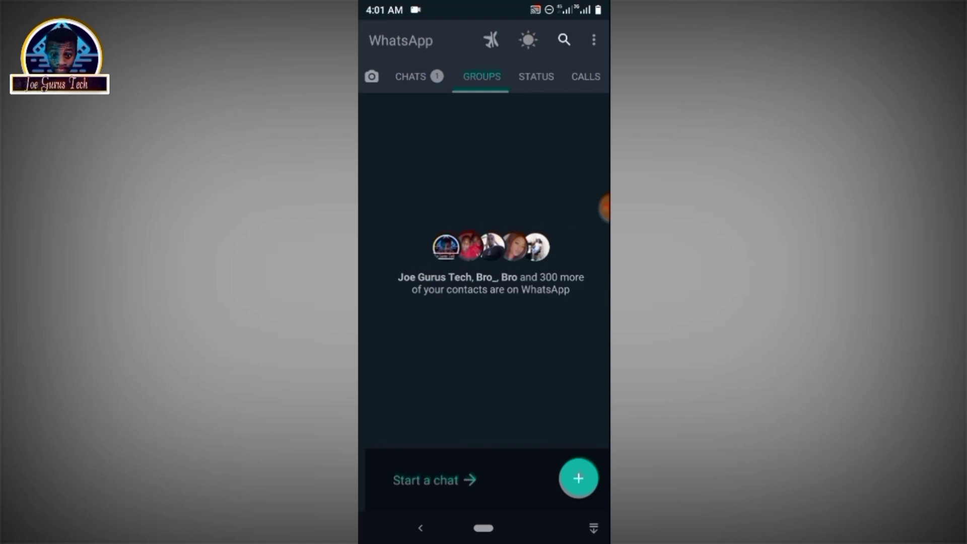
pyautogui.click(535, 77)
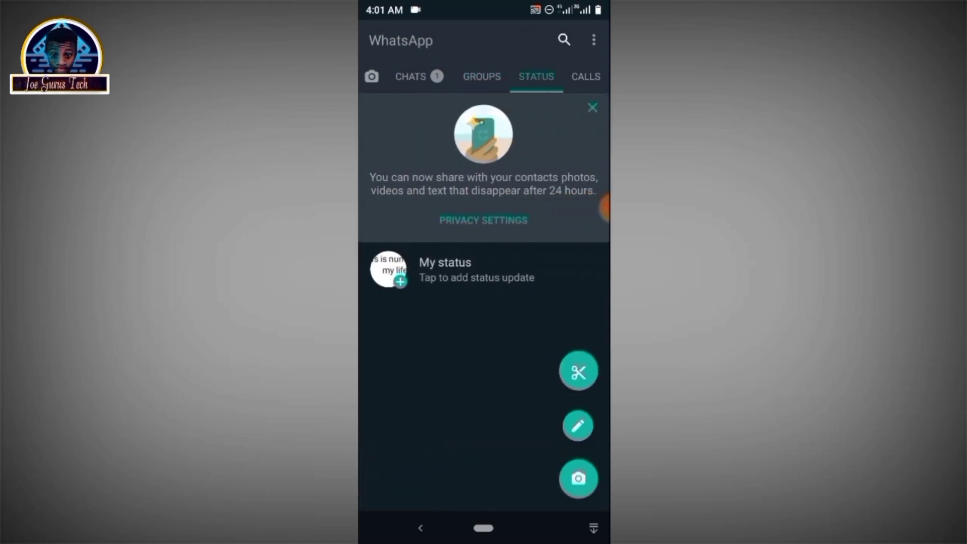
pyautogui.click(481, 76)
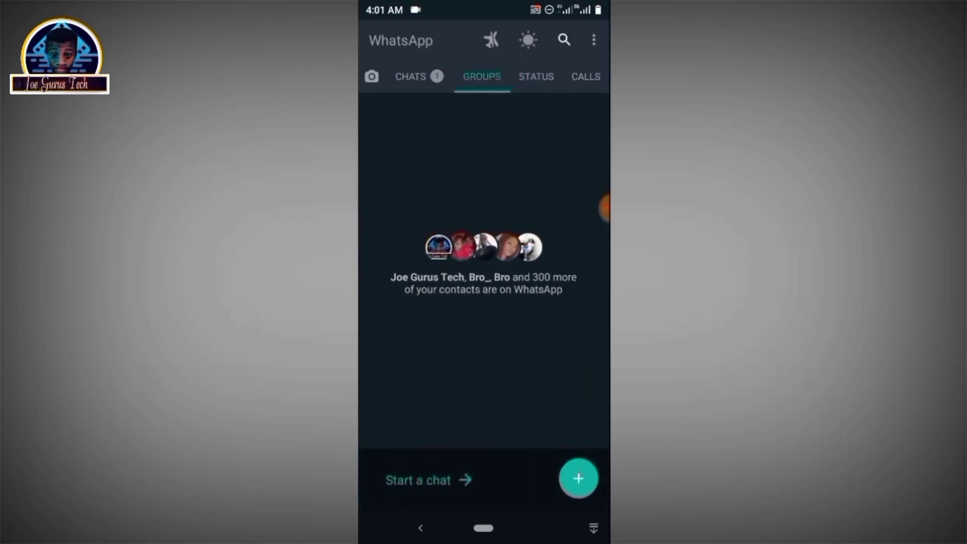
pyautogui.click(409, 77)
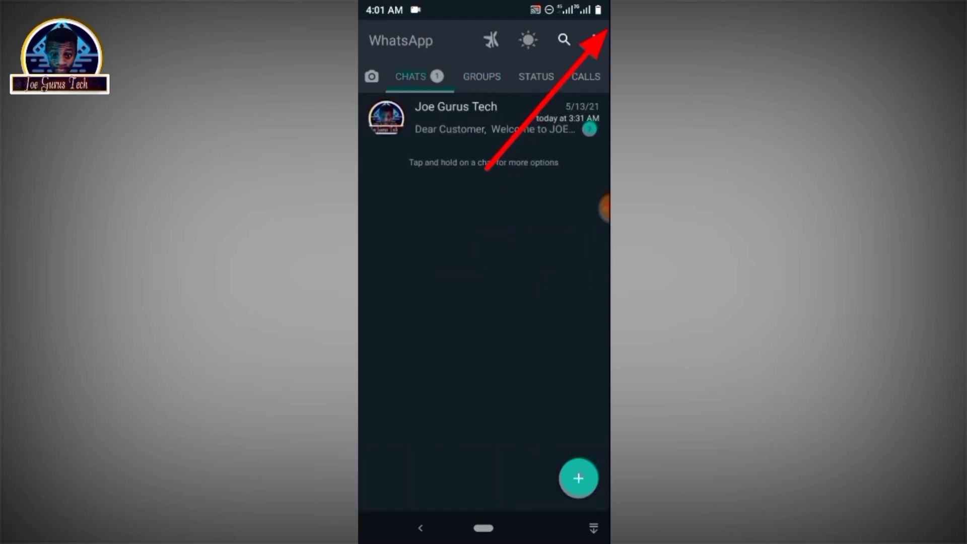
# Step: Open FMMods from the three-dot menu and view its Updates page before going back
pyautogui.click(598, 40)
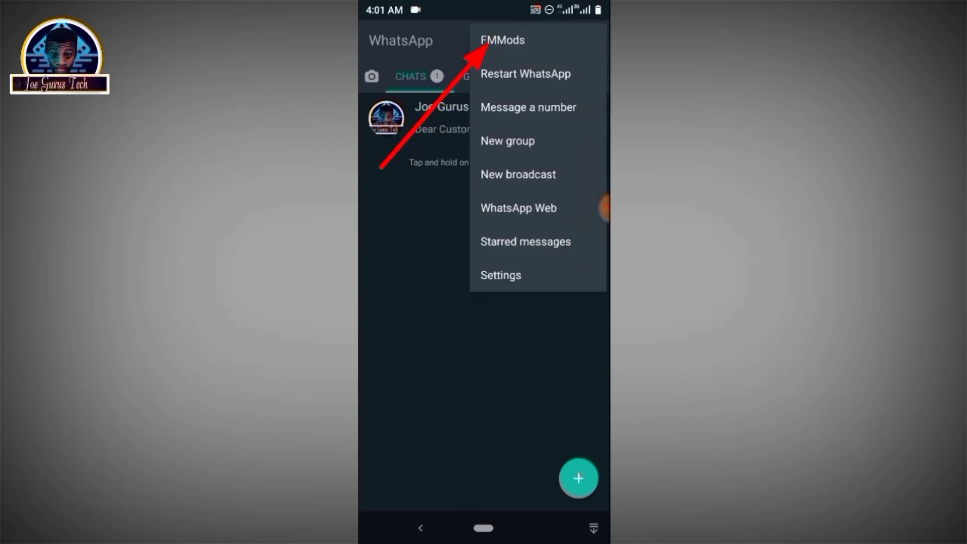
pyautogui.click(500, 275)
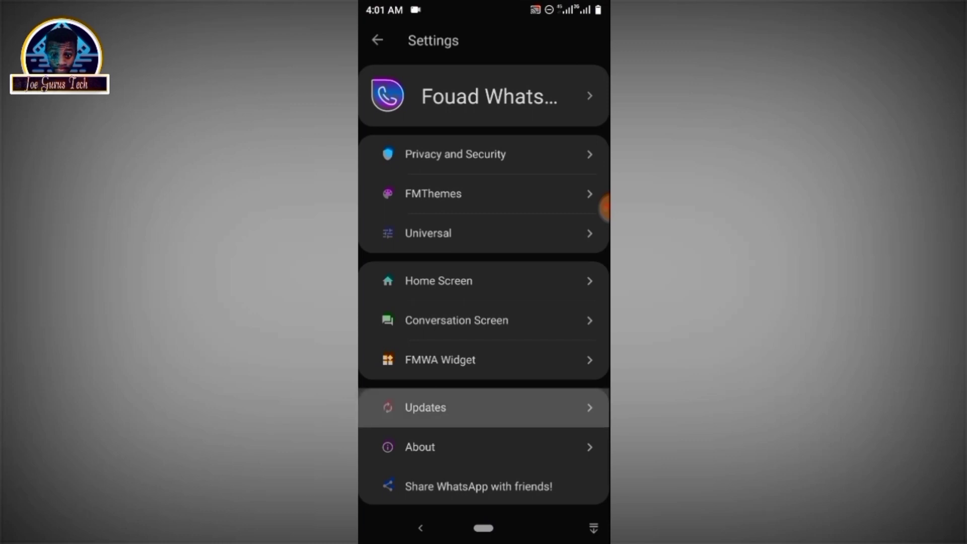
pyautogui.click(484, 407)
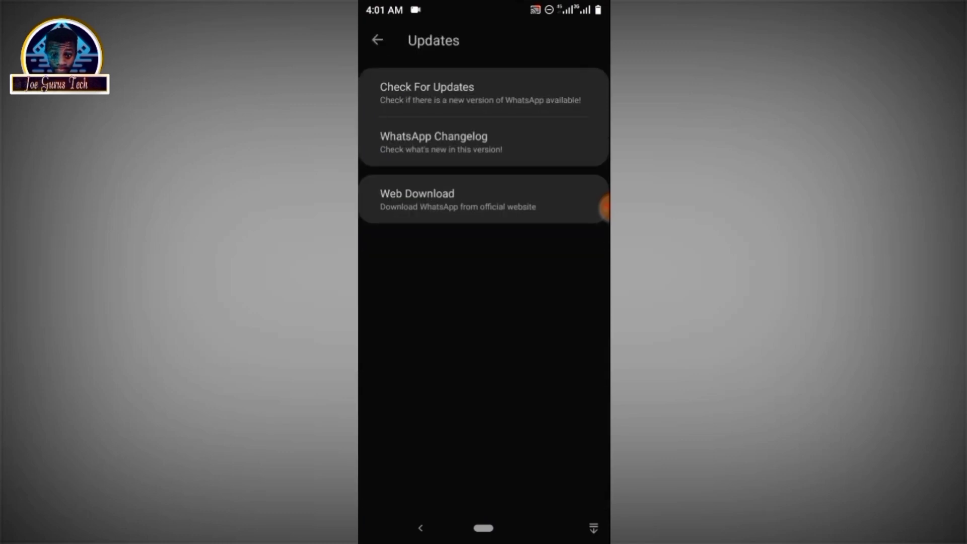
pyautogui.click(377, 40)
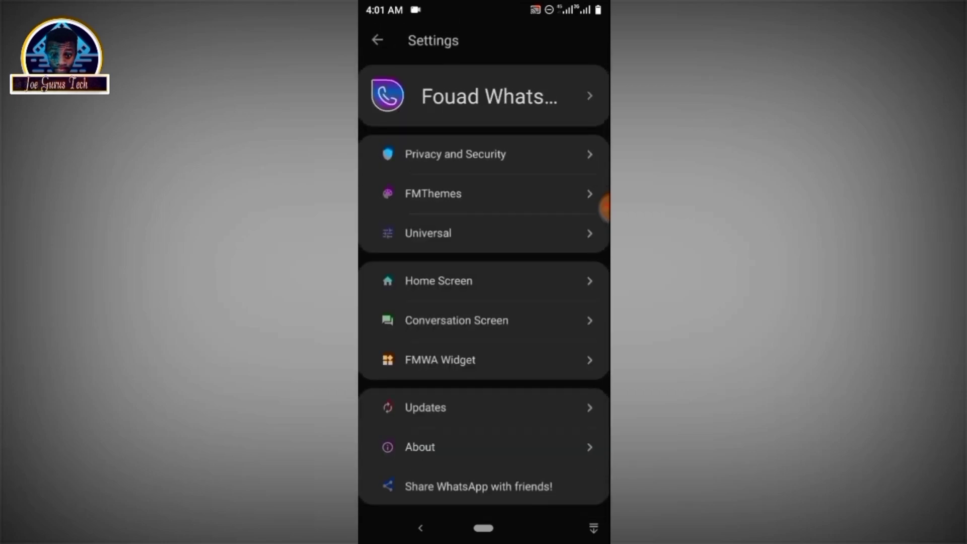
# Step: Open FMThemes > Download YoThemes and scroll through the downloadable theme list
pyautogui.click(432, 193)
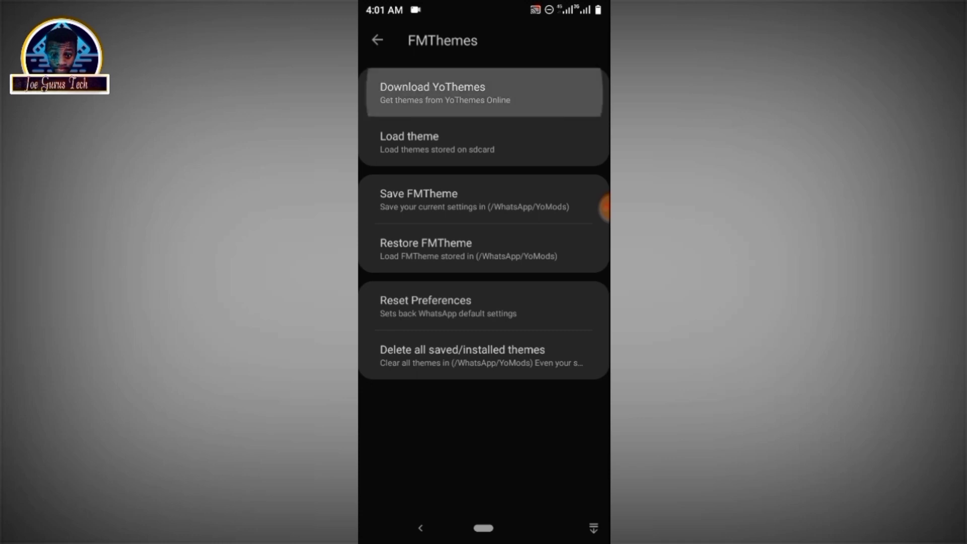
pyautogui.click(483, 92)
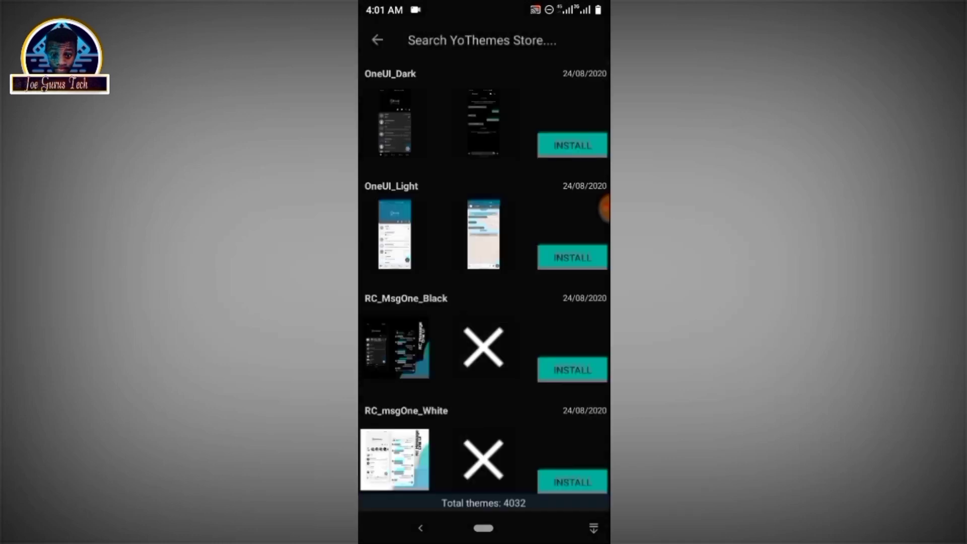
pyautogui.scroll(-3)
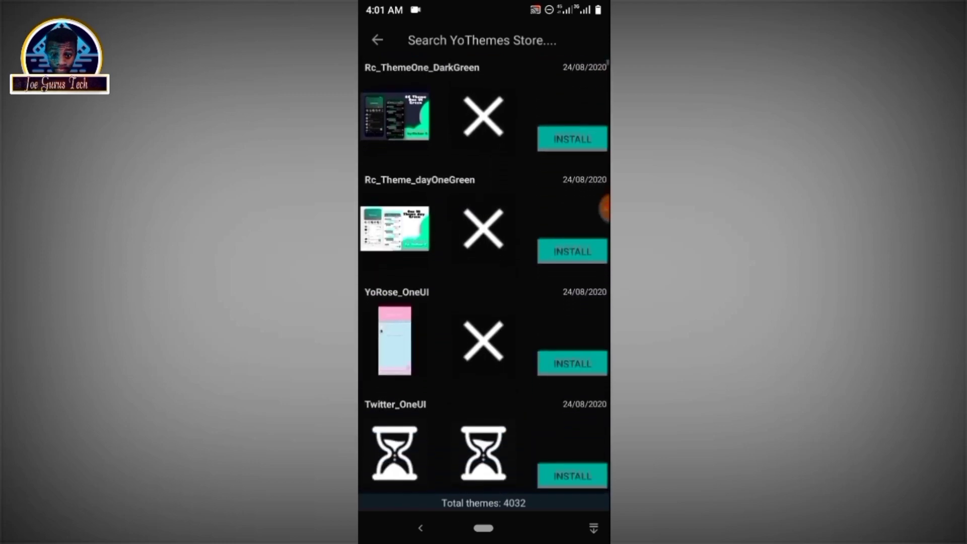
pyautogui.scroll(-3)
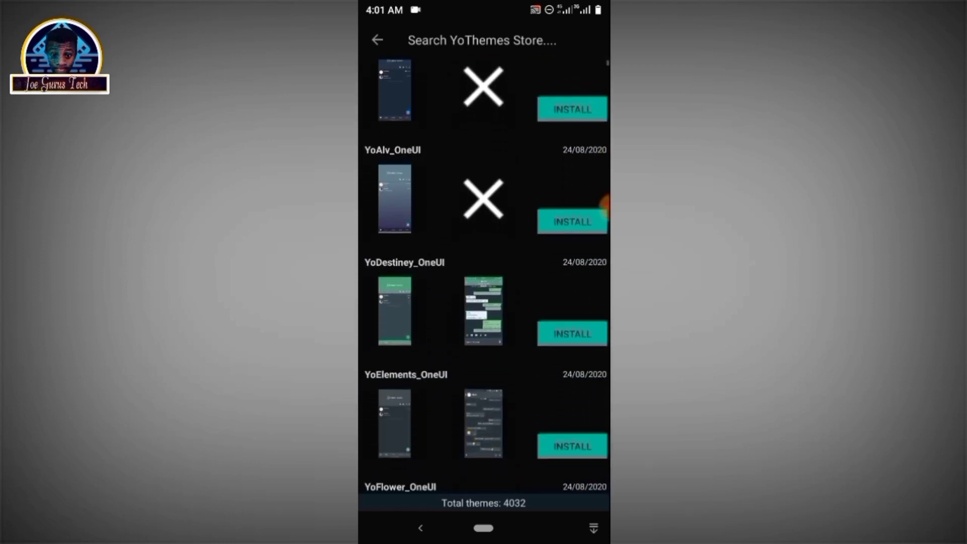
pyautogui.scroll(3)
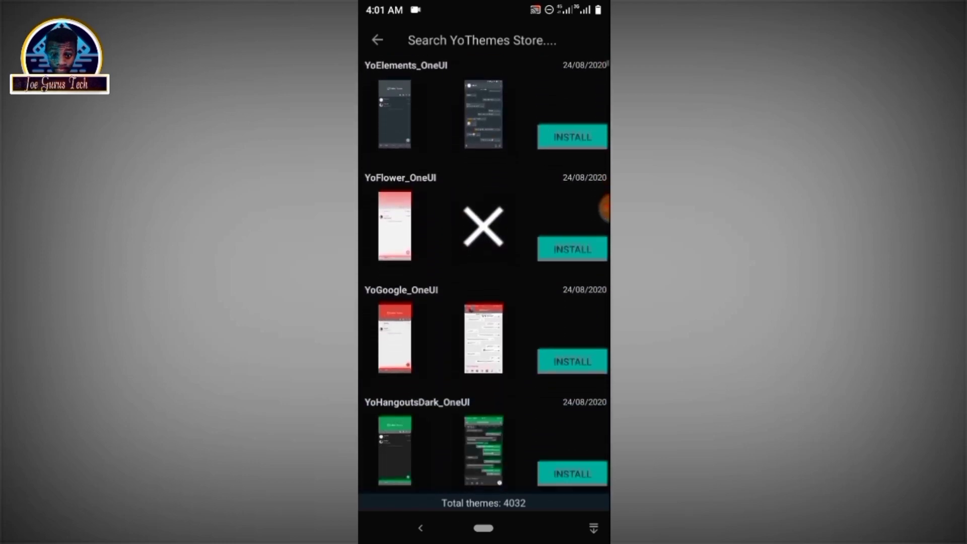
pyautogui.scroll(-3)
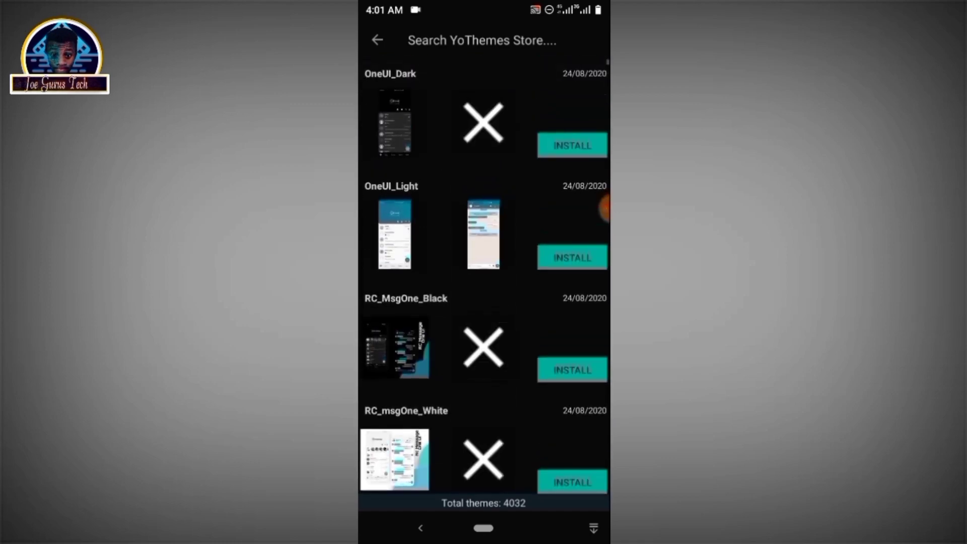
# Step: Search the YoThemes store for 'concept ios' and hide the keyboard to see results
pyautogui.click(483, 40)
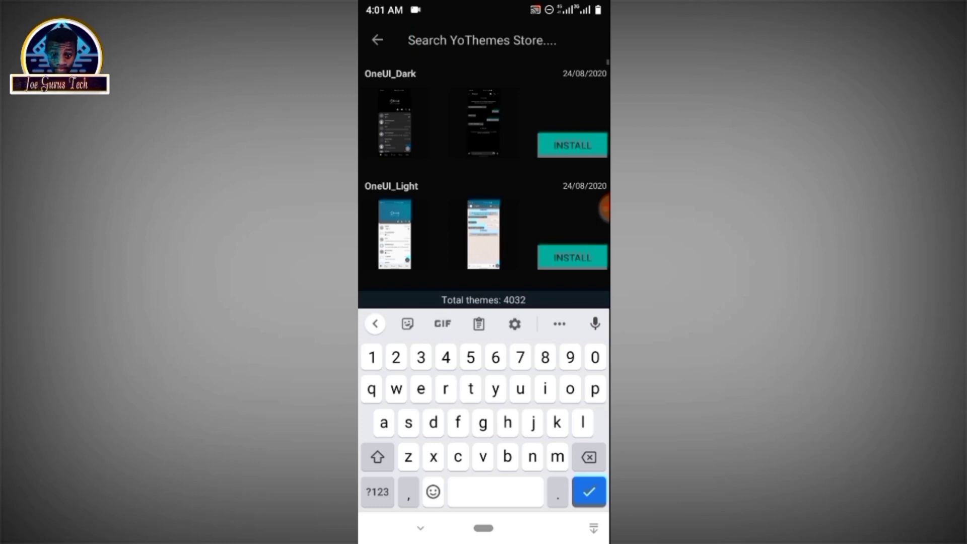
pyautogui.write('i9s')
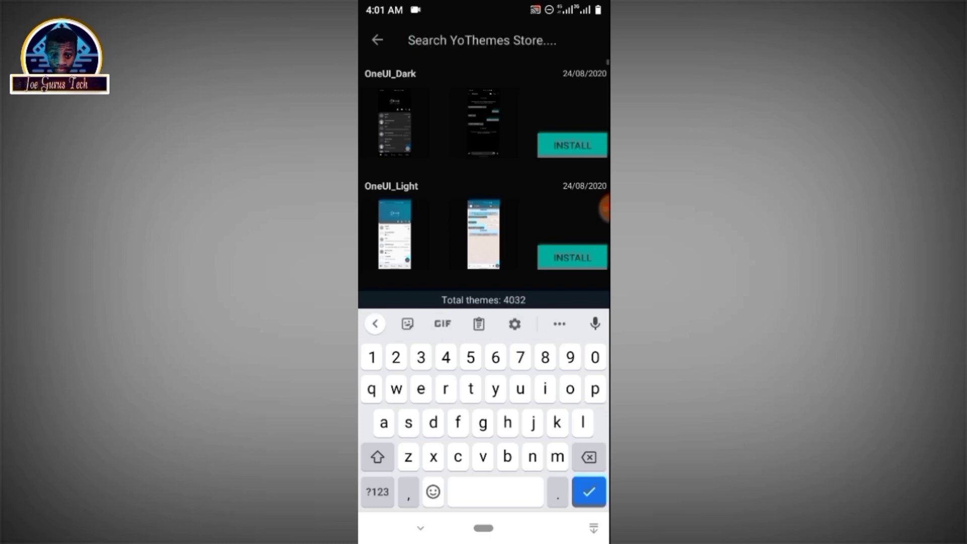
pyautogui.write('conc3o')
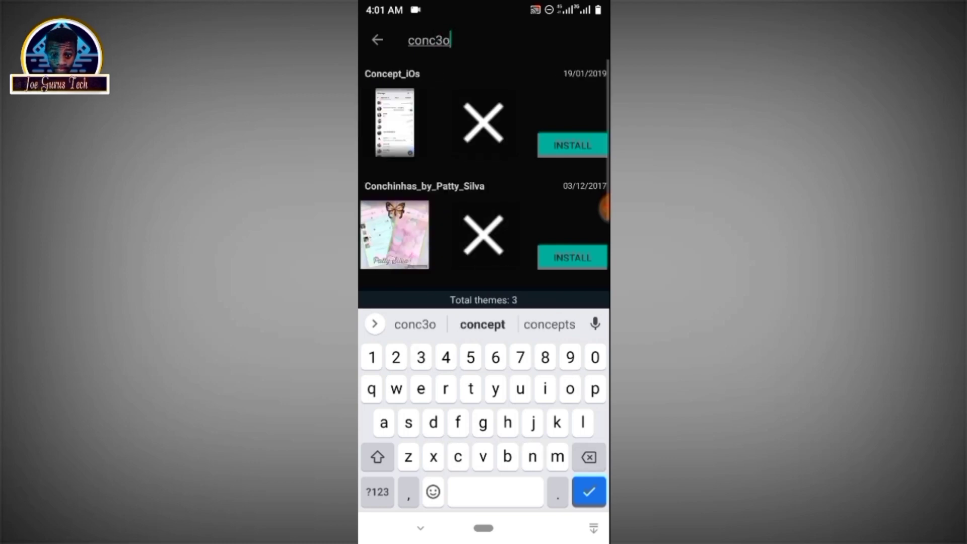
pyautogui.click(483, 324)
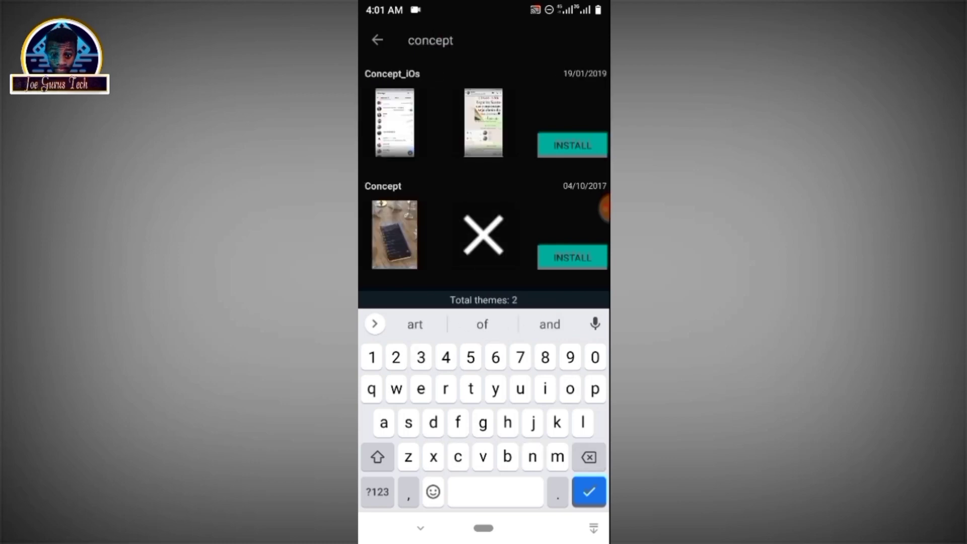
pyautogui.write('ios')
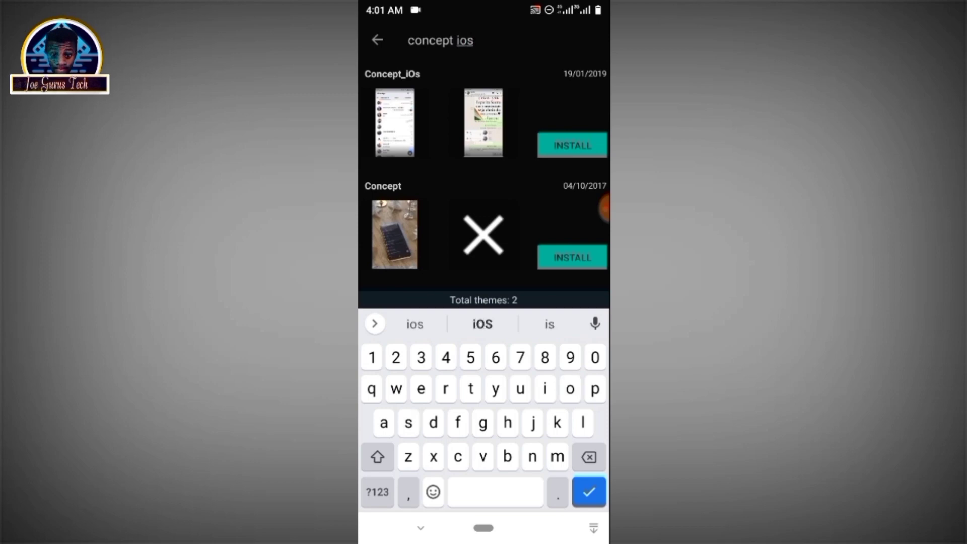
pyautogui.click(588, 492)
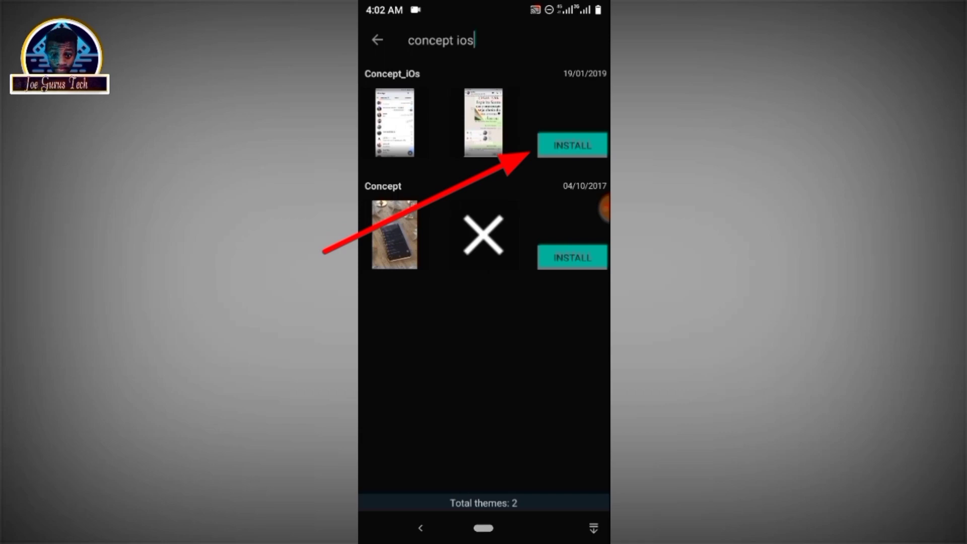
# Step: Install the Concept_iOs theme and confirm applying it
pyautogui.click(571, 145)
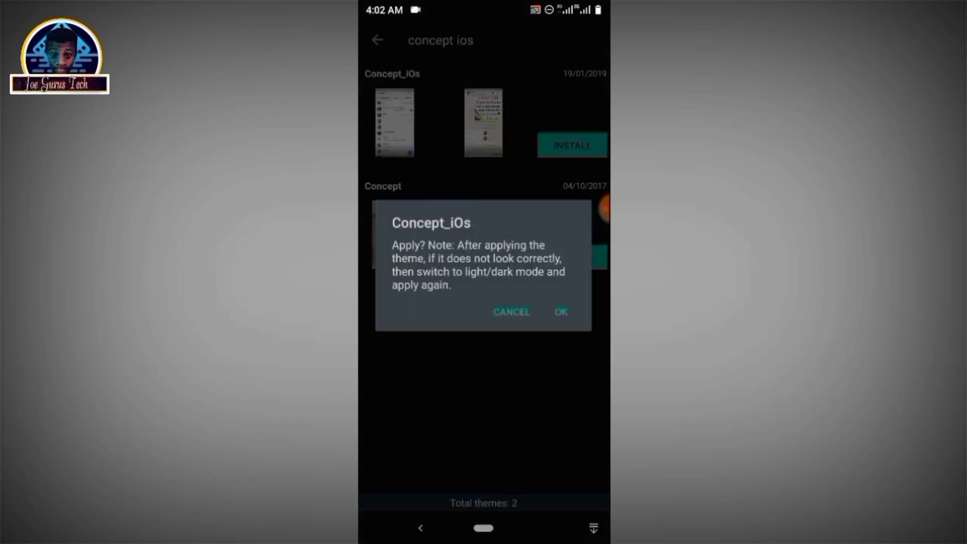
pyautogui.click(560, 312)
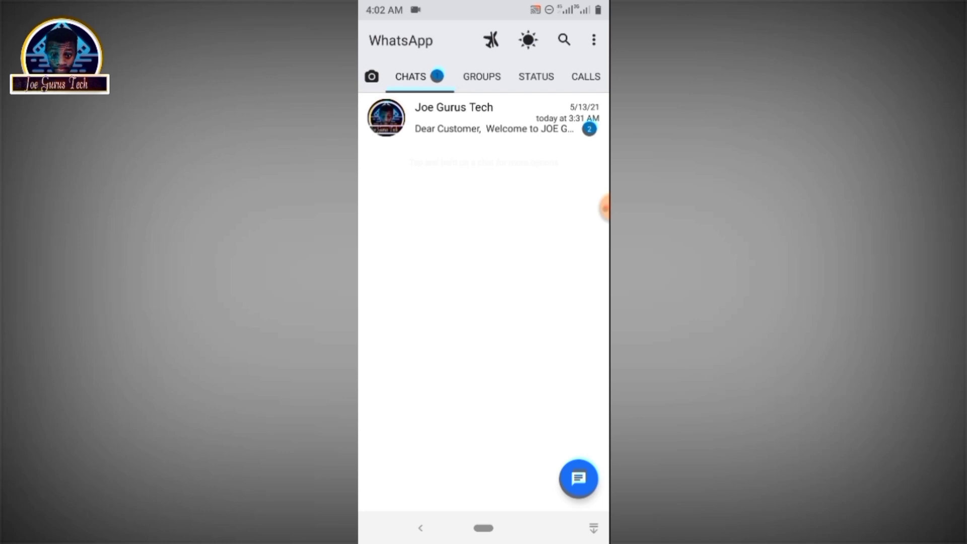
# Step: In Settings, dismiss the Twitter popup and set Home UI Style to IOS STYLE
pyautogui.click(593, 40)
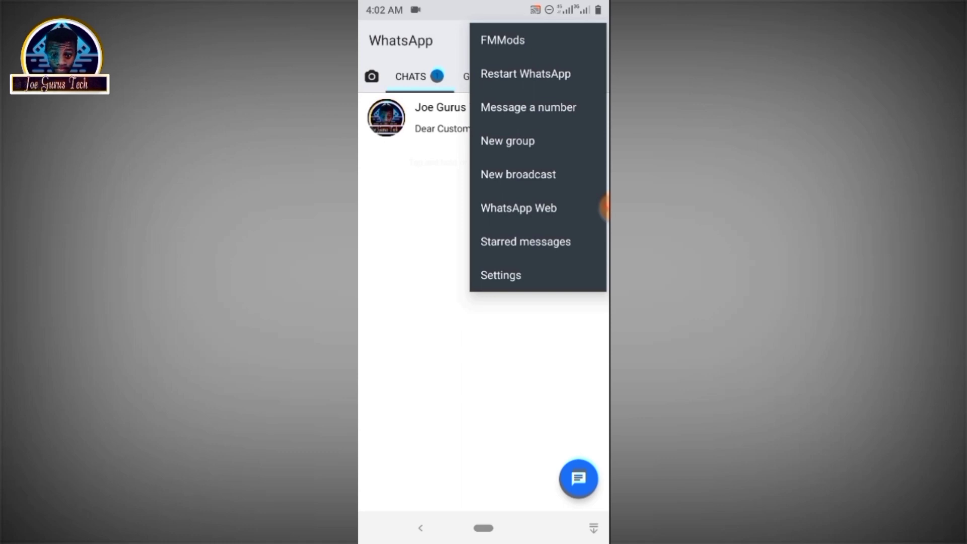
pyautogui.click(500, 275)
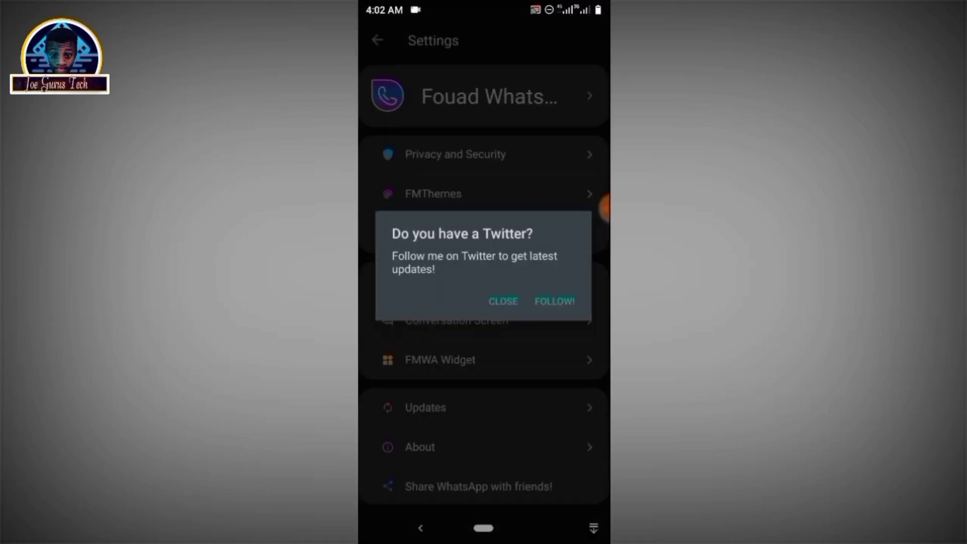
pyautogui.click(503, 302)
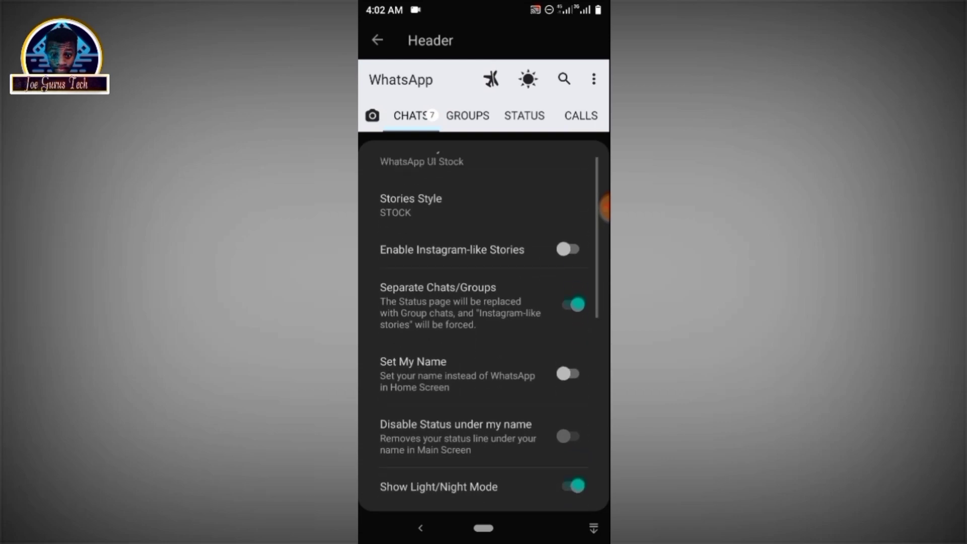
pyautogui.scroll(3)
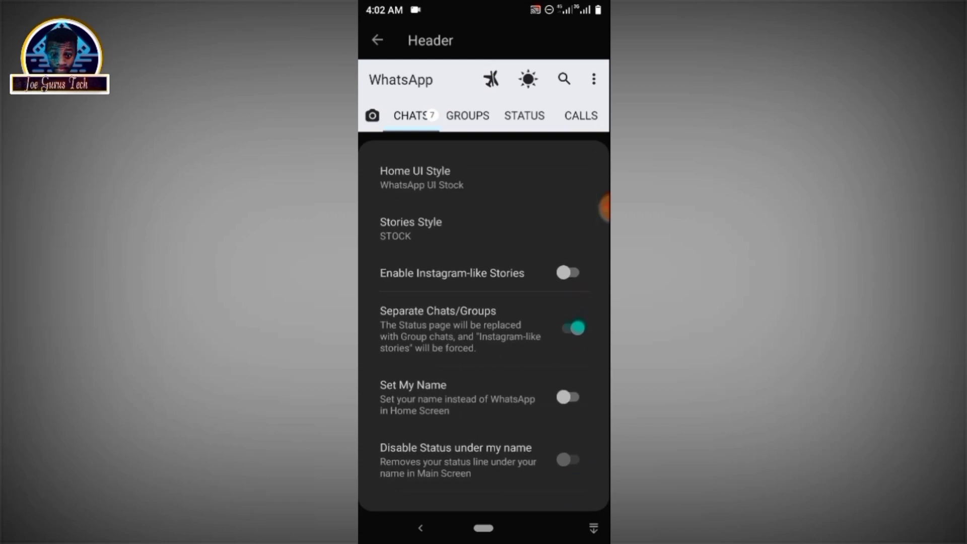
pyautogui.click(422, 178)
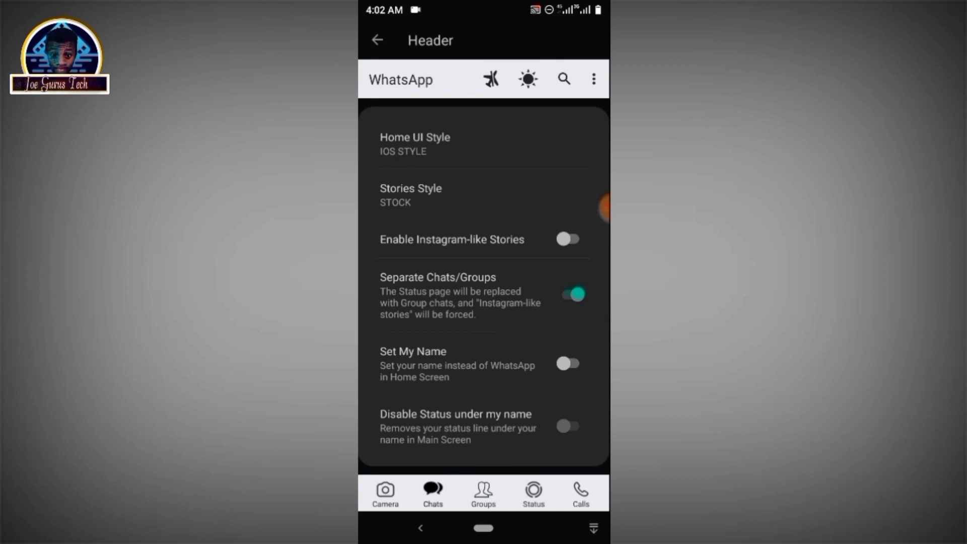
pyautogui.click(377, 40)
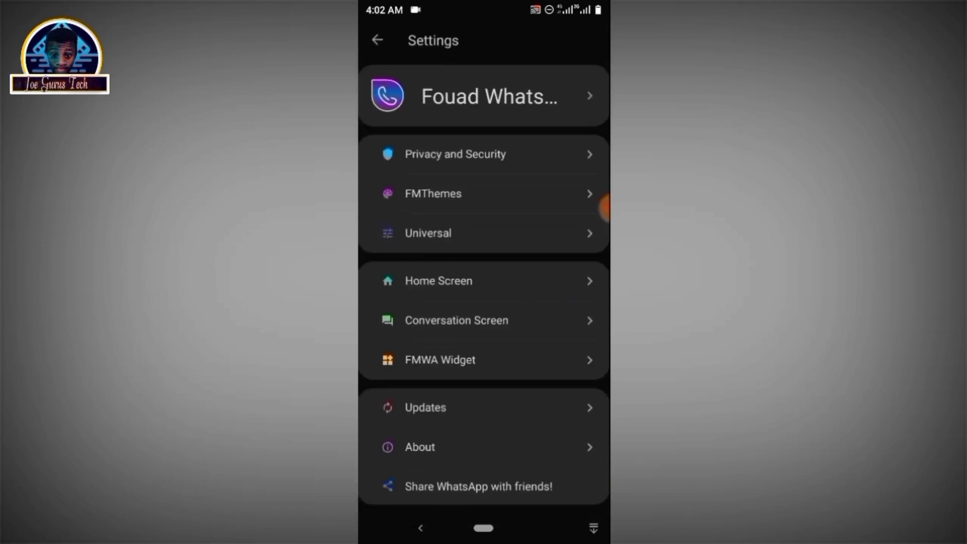
# Step: Return home and browse the Status, Calls, Groups and Chats tabs, ending on Status
pyautogui.click(376, 40)
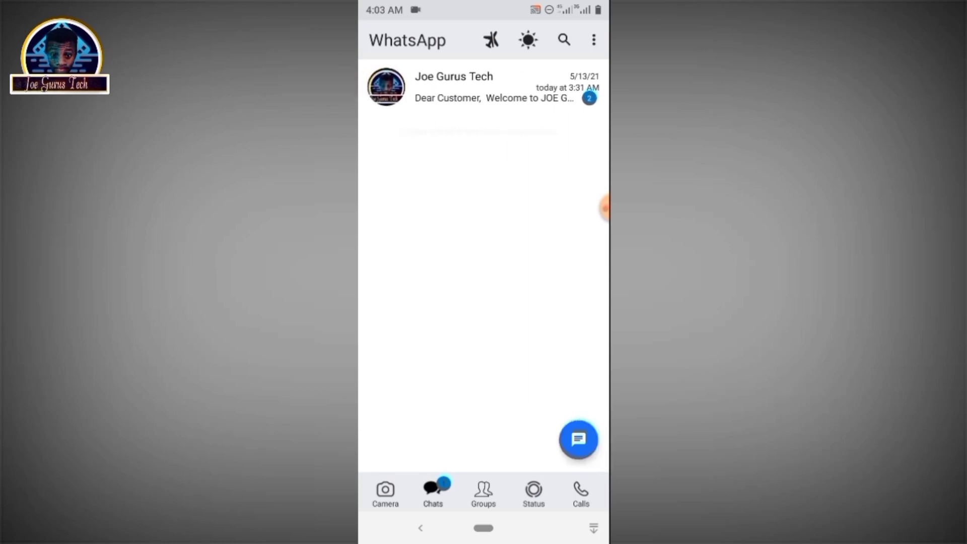
pyautogui.click(533, 493)
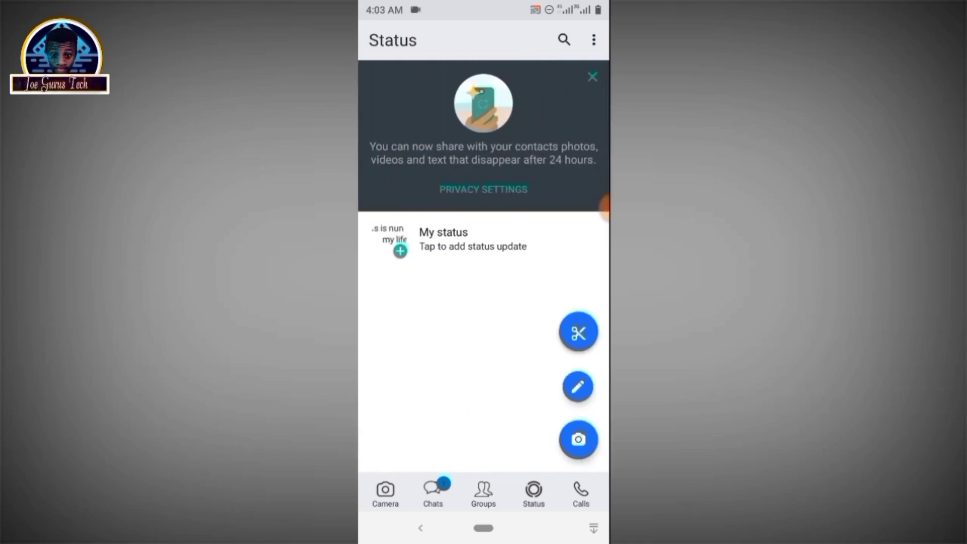
pyautogui.click(580, 493)
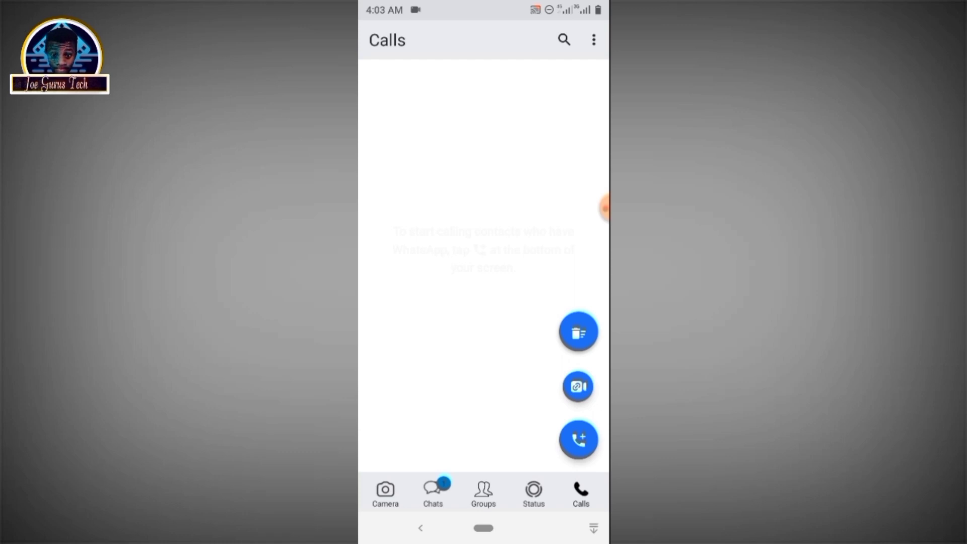
pyautogui.click(533, 492)
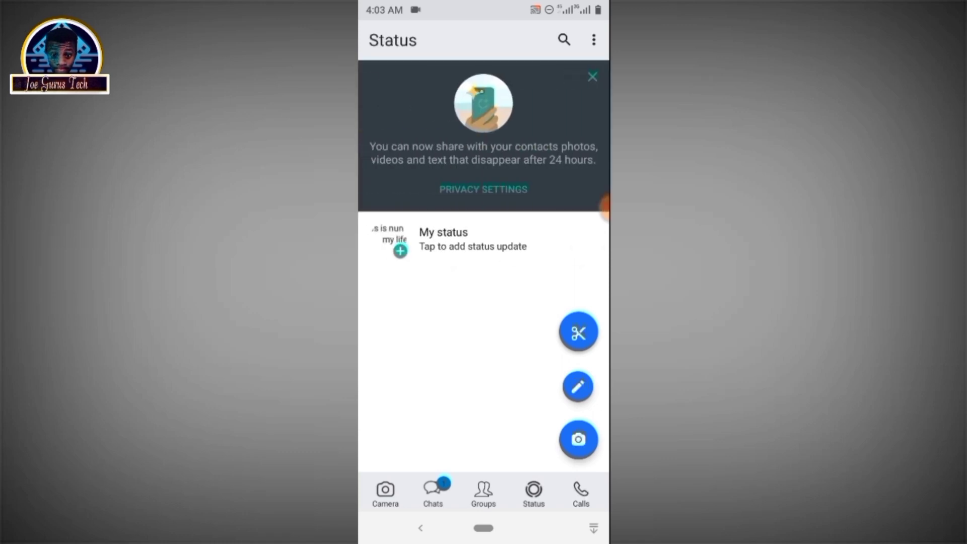
pyautogui.click(483, 492)
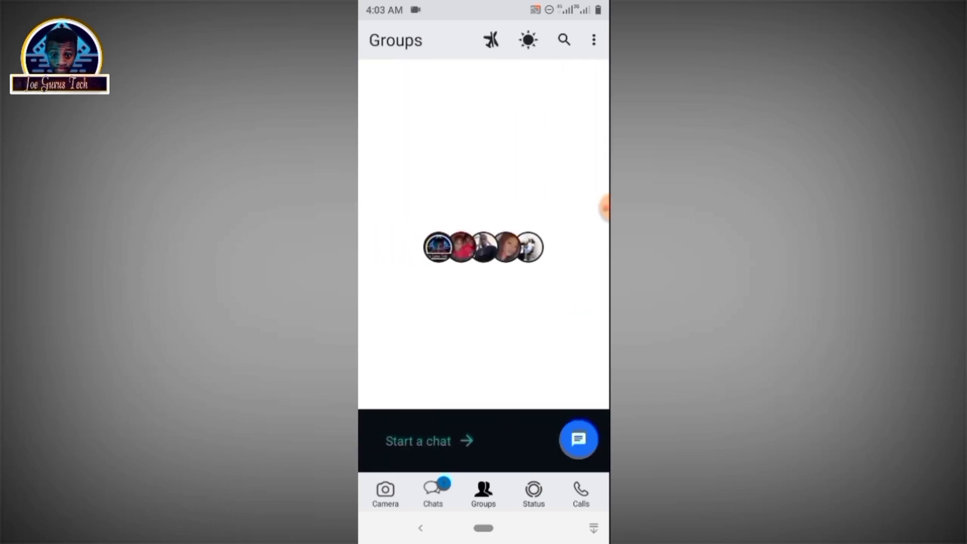
pyautogui.click(432, 492)
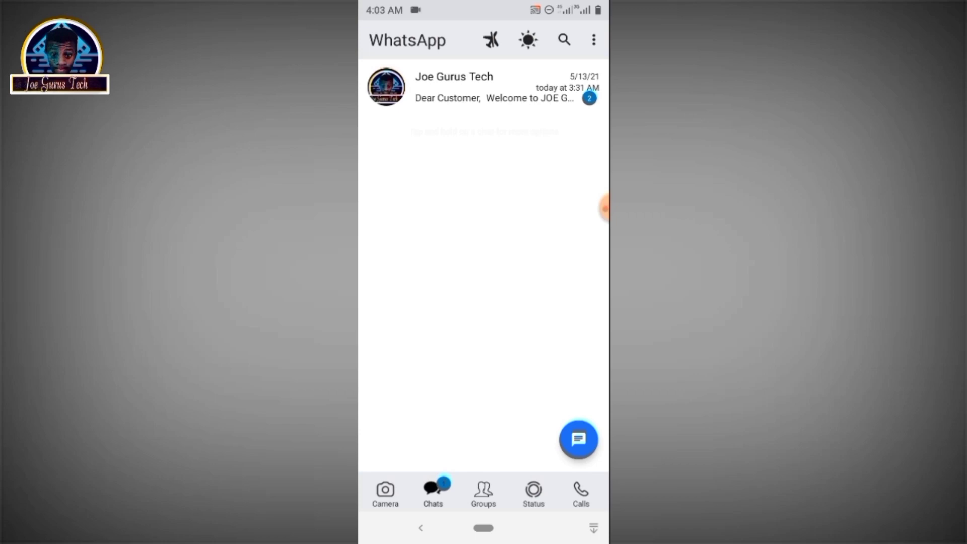
pyautogui.click(483, 492)
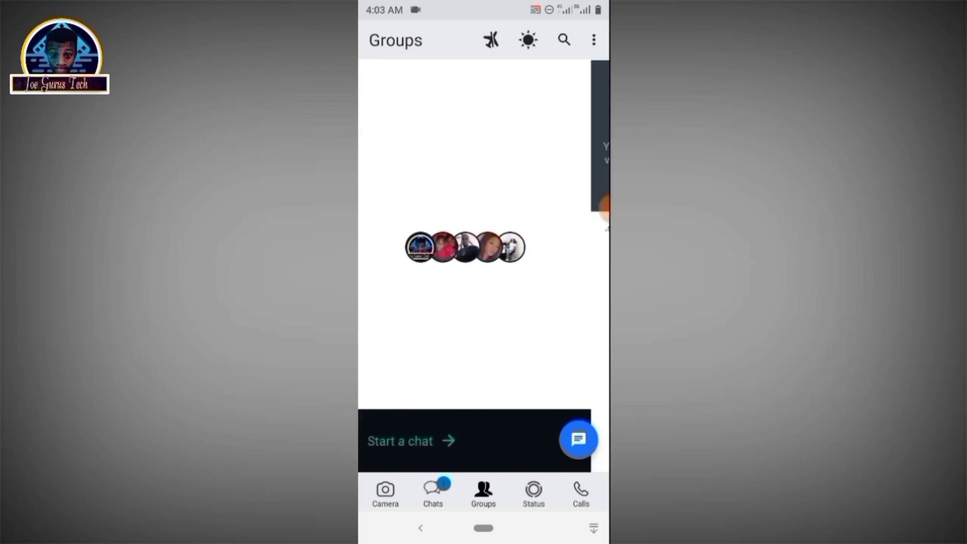
pyautogui.click(532, 492)
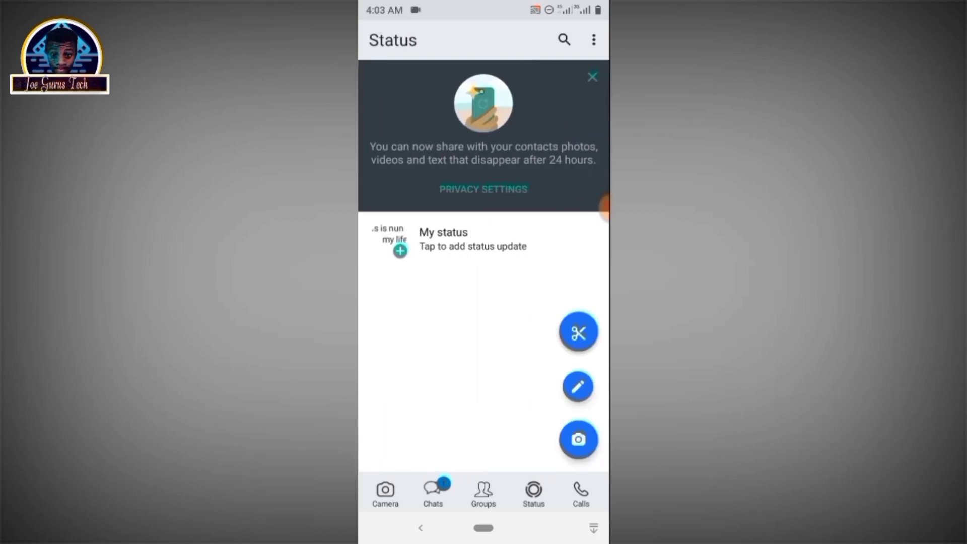